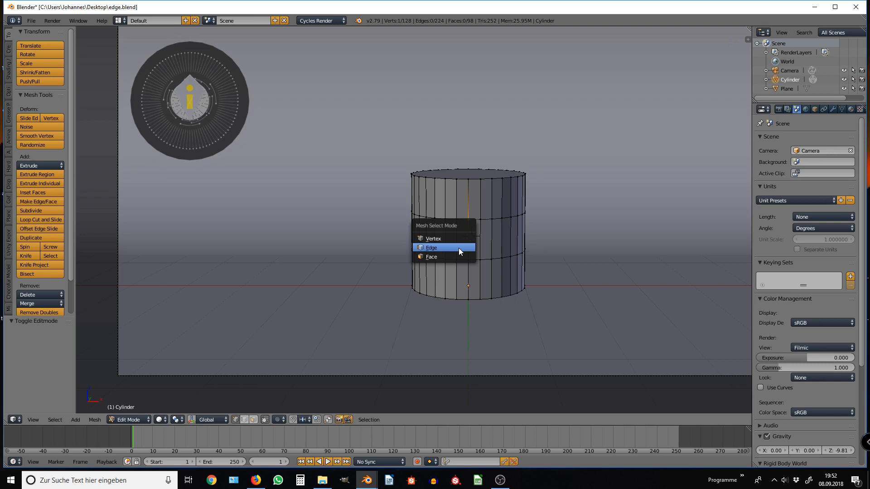
Switch to edge select mode before picking the middle band's edge ring
left_click(432, 247)
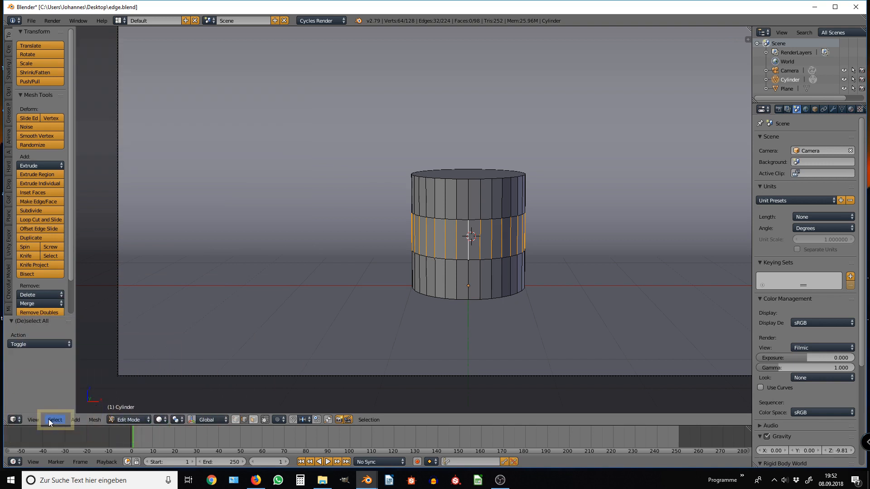
Checker-deselect the ring so 16 of its 32 vertical edges remain selected
left_click(54, 419)
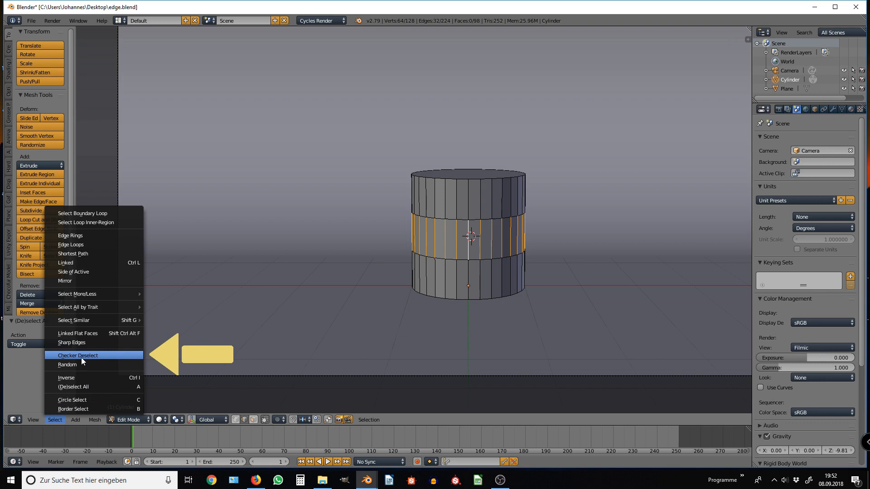
left_click(78, 355)
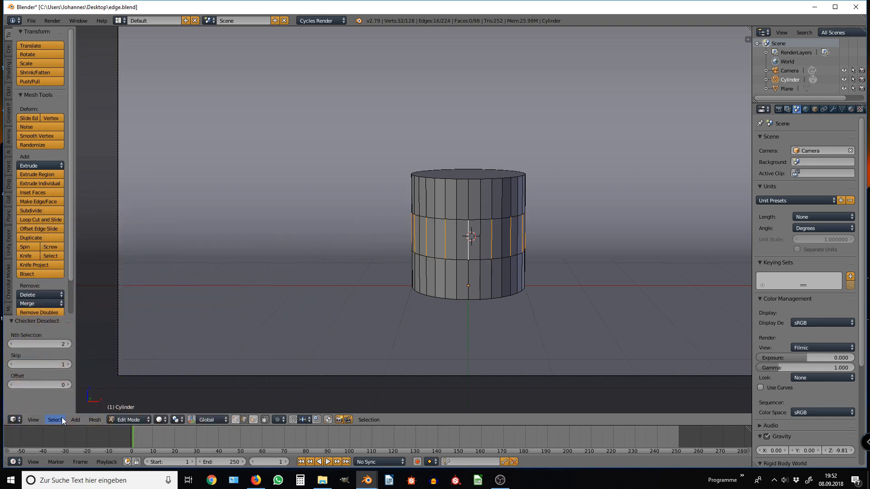
left_click(54, 421)
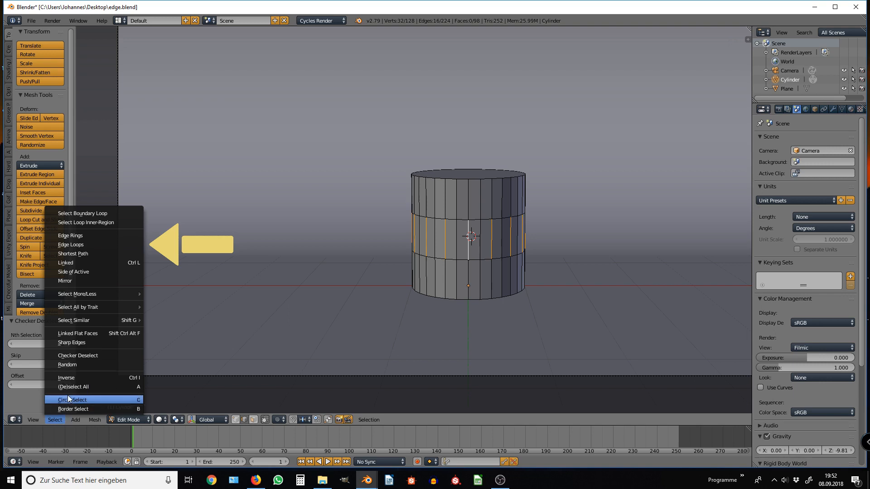
mouse_move(79, 262)
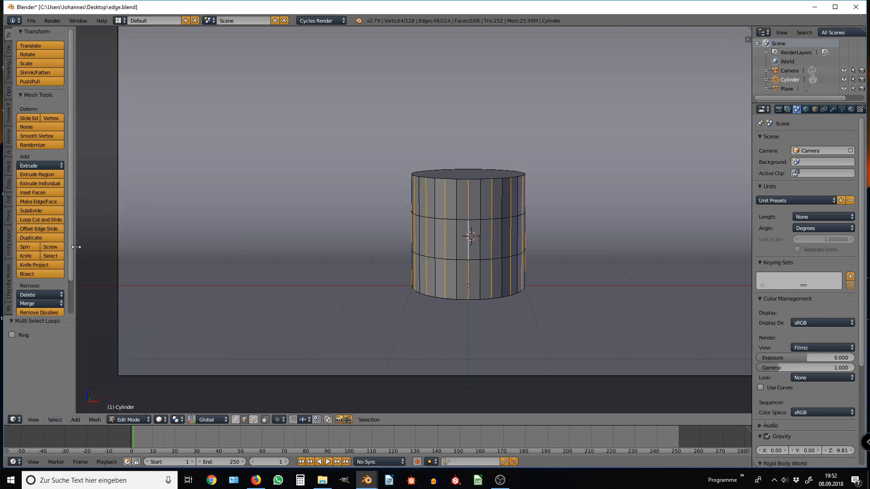
mouse_move(217, 250)
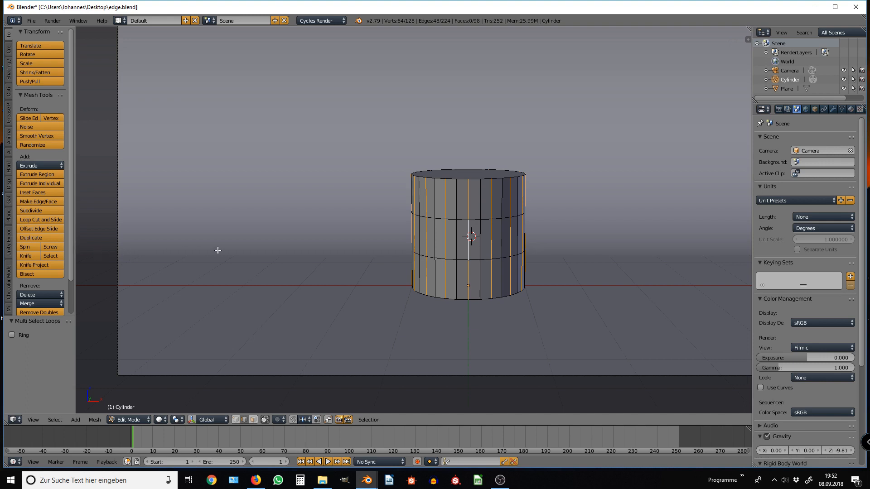
Extend the 16 alternating edges into full-height edge loops, 48 edges selected
left_click(29, 295)
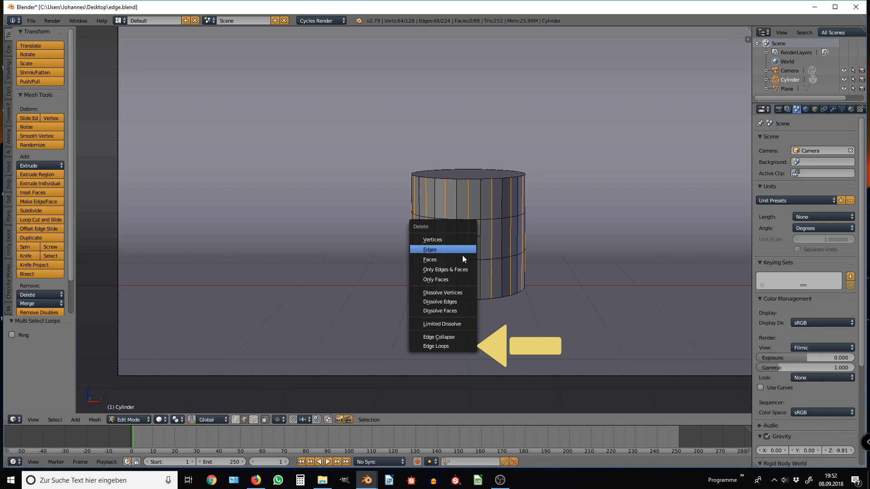
mouse_move(441, 310)
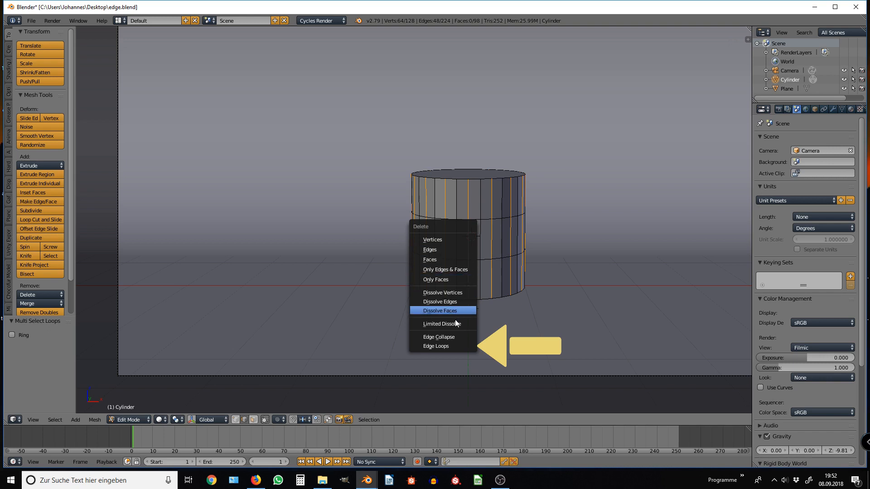
mouse_move(451, 346)
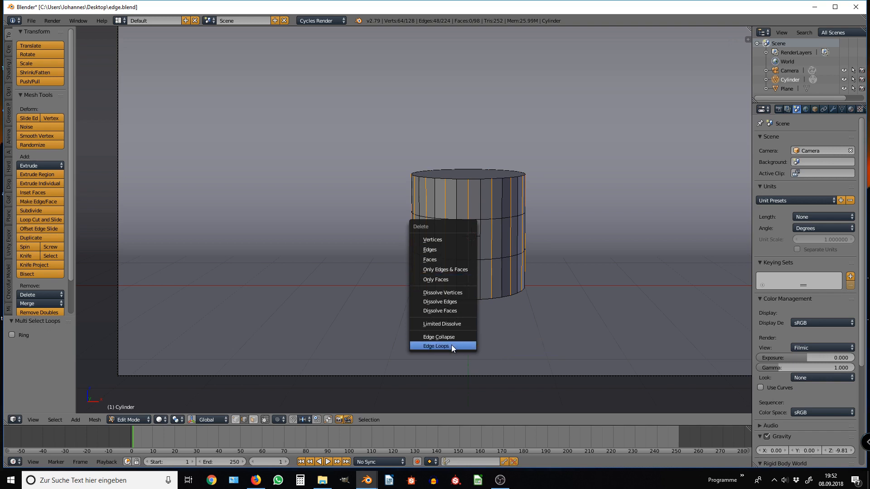
Delete the selected edge loops, leaving the cylinder with 64 vertices and 50 faces
left_click(436, 347)
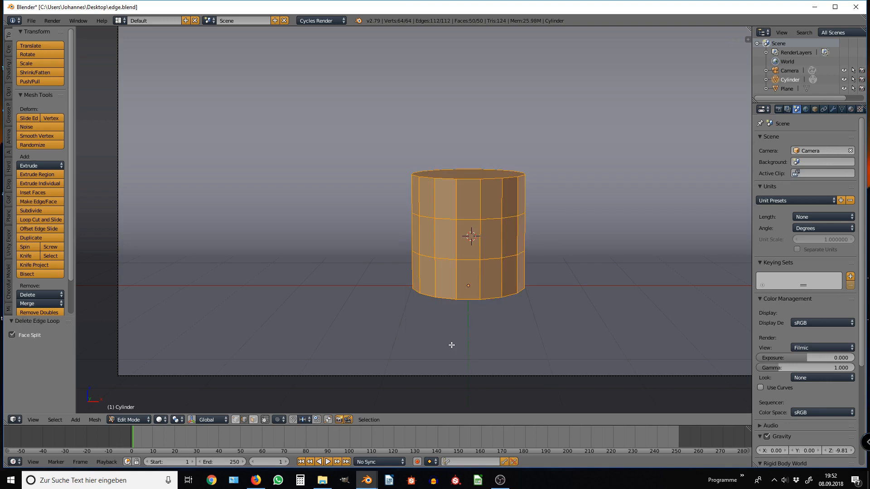